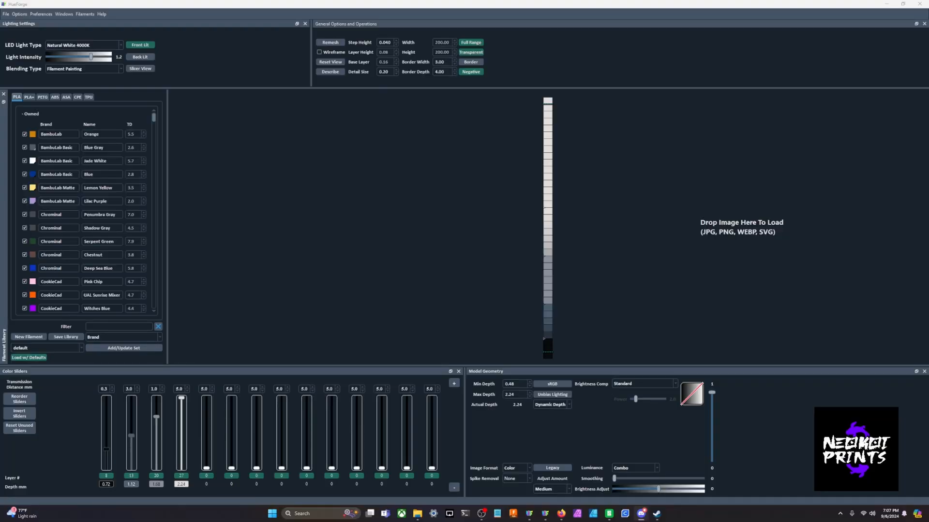
{"action": "mouse_move", "coordinate": [376, 169]}
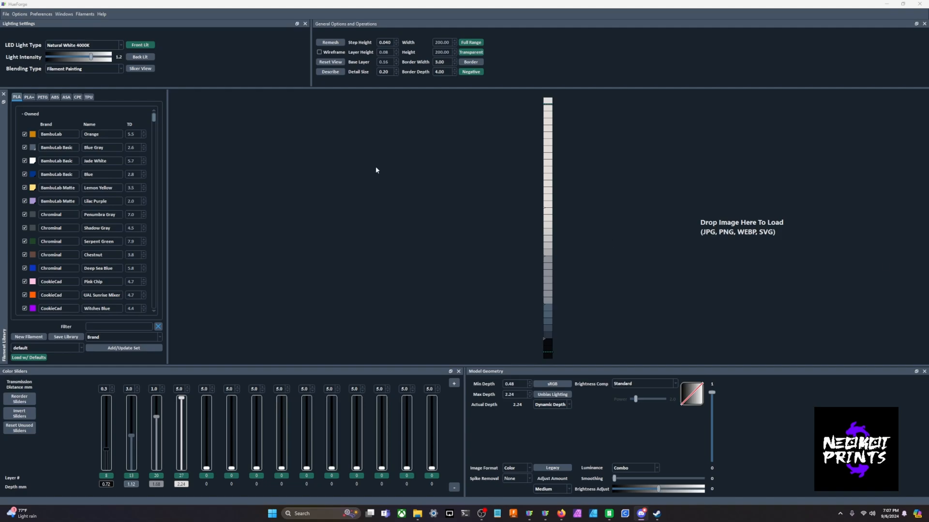
{"action": "mouse_move", "coordinate": [332, 164]}
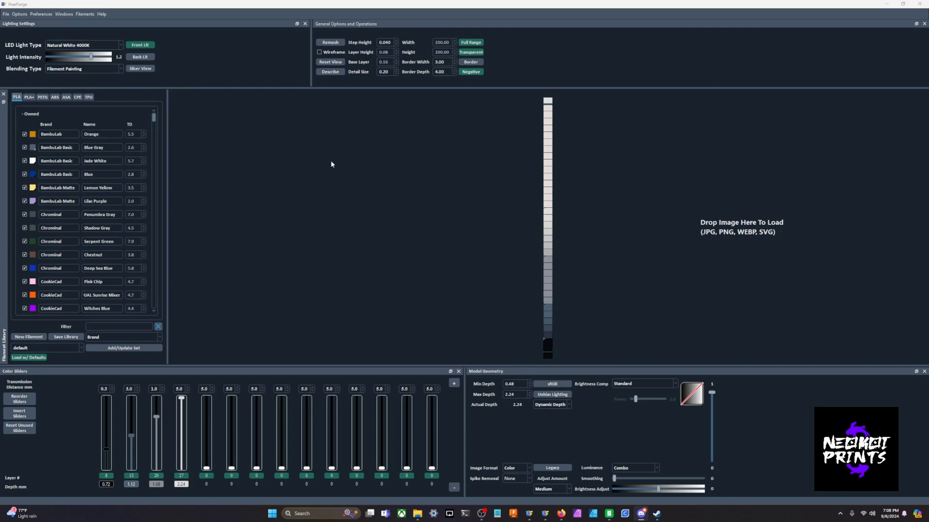
- Browse the Options menu, then the Preferences menu with Light Mode and Dark Mode
{"action": "left_click", "coordinate": [19, 14]}
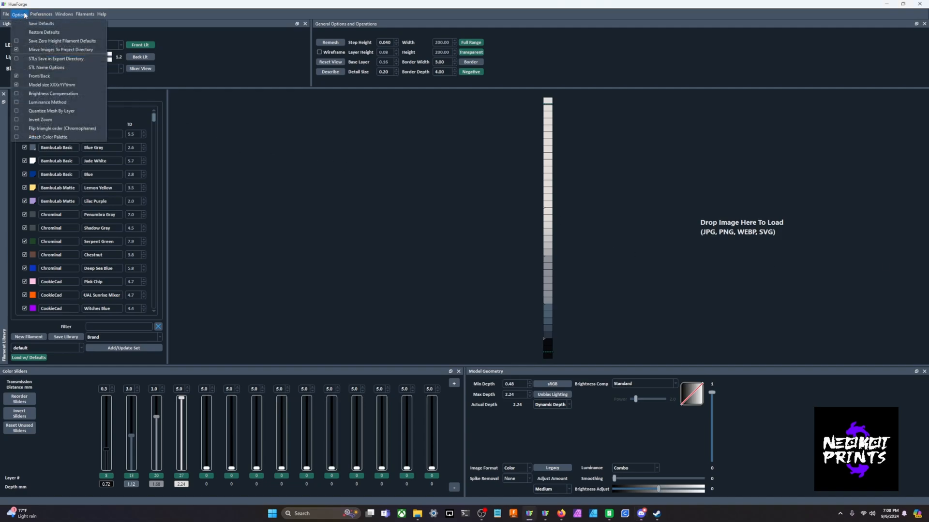
{"action": "left_click", "coordinate": [48, 12]}
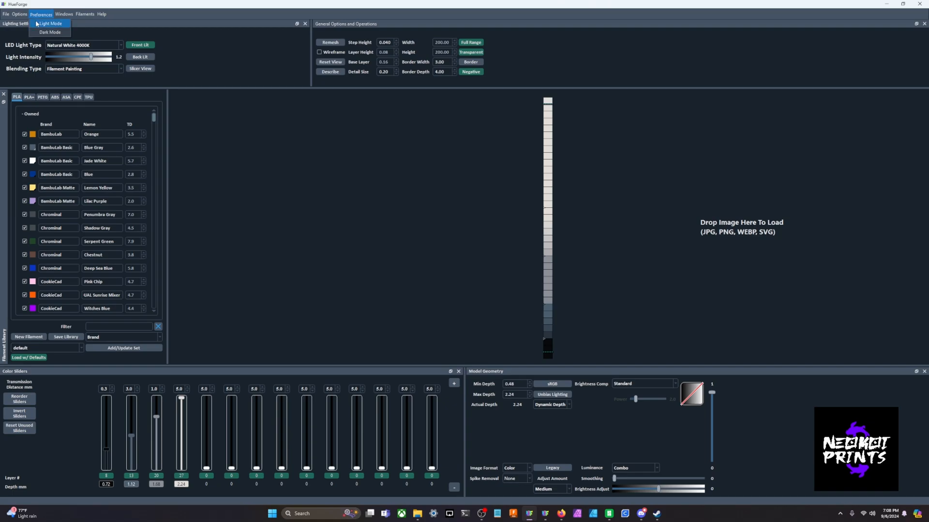